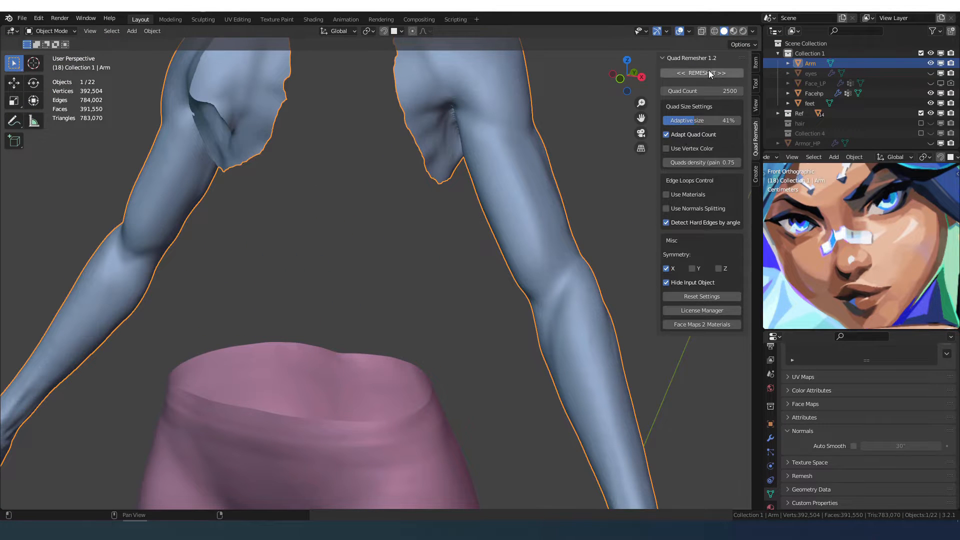
- Quad-remesh the arm, add a Shrinkwrap to Arm, and pull vertices down toward the elbow
left_click(702, 73)
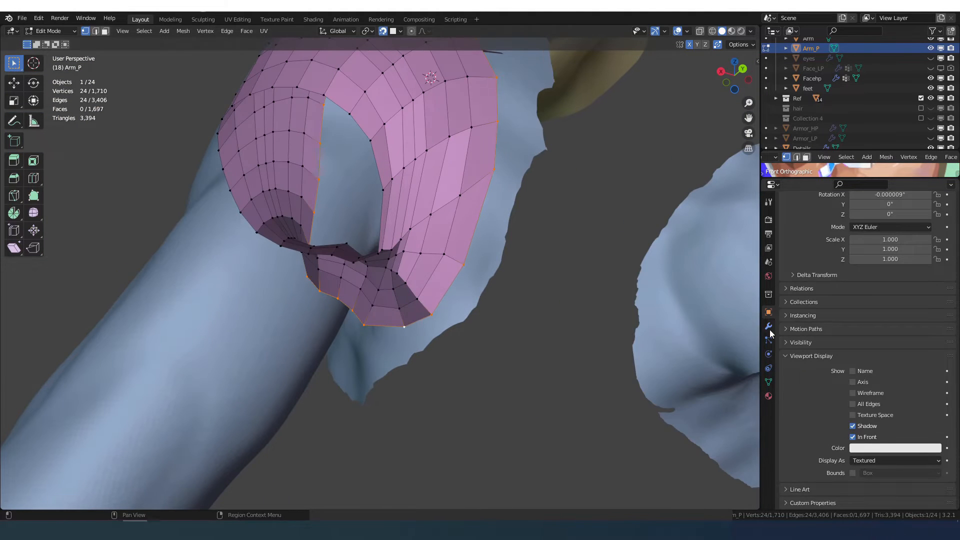
left_click(769, 326)
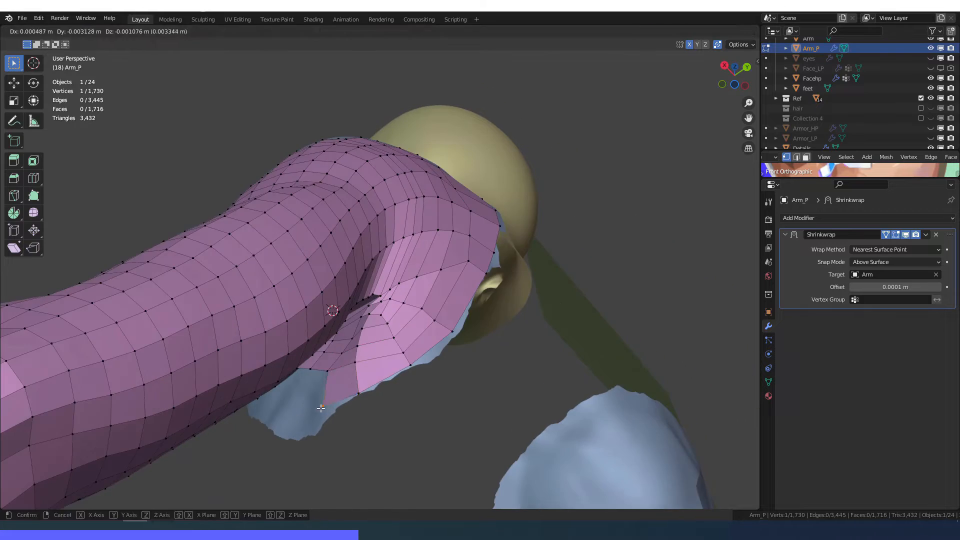
left_click(321, 408)
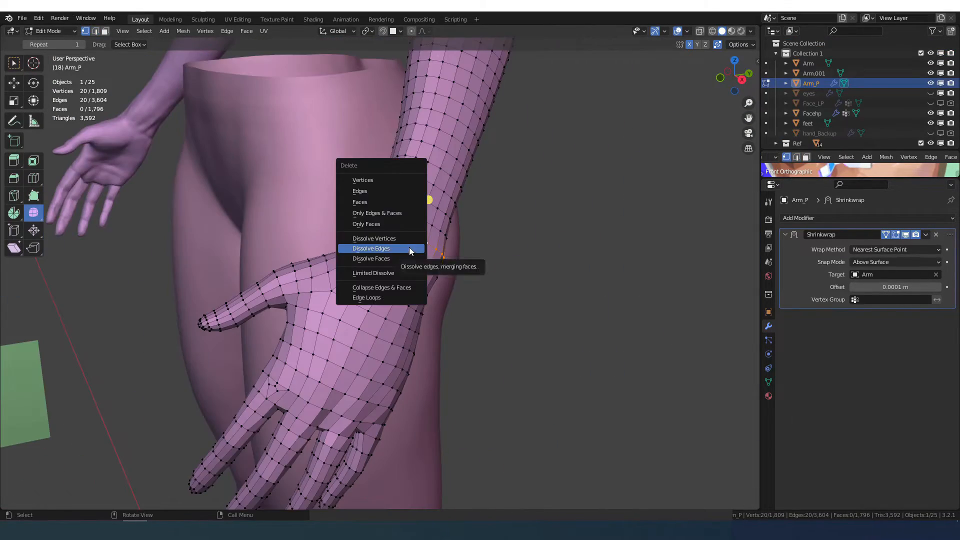
- Dissolve the selected hand edges on Arm_Lp to leave larger patches
left_click(371, 248)
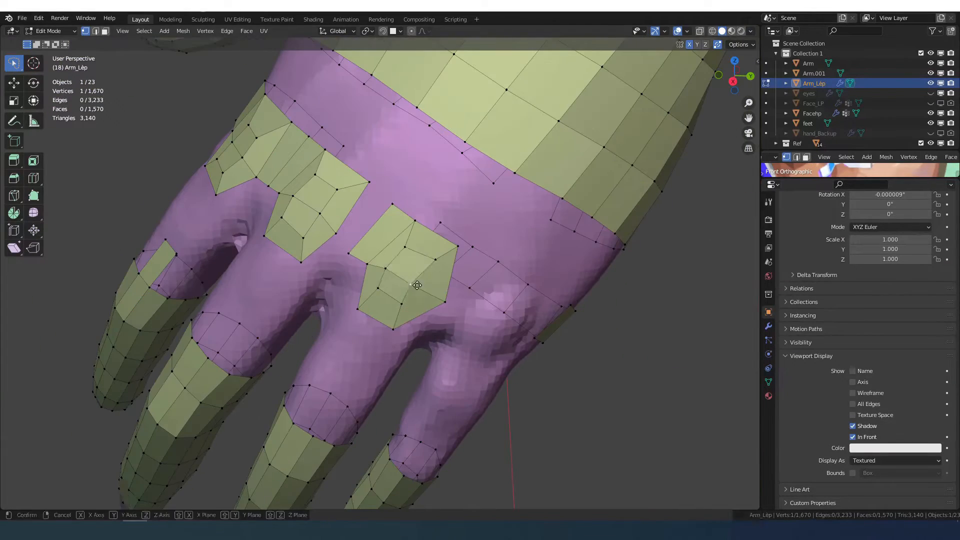
- Settle a vertex on the hand back after dissolving extra finger loops
left_click(401, 31)
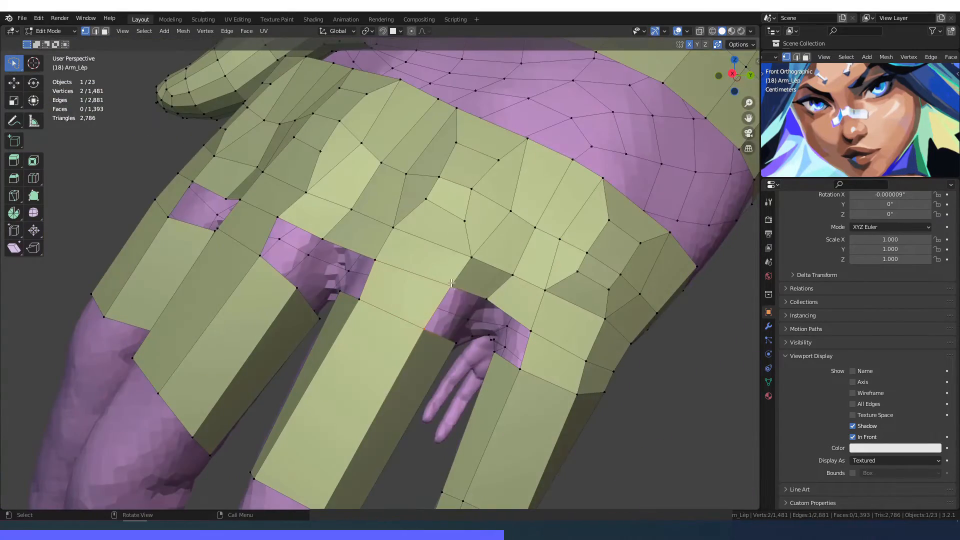
- Grab and place a fingertip vertex to shape the knuckle rings
key("g")
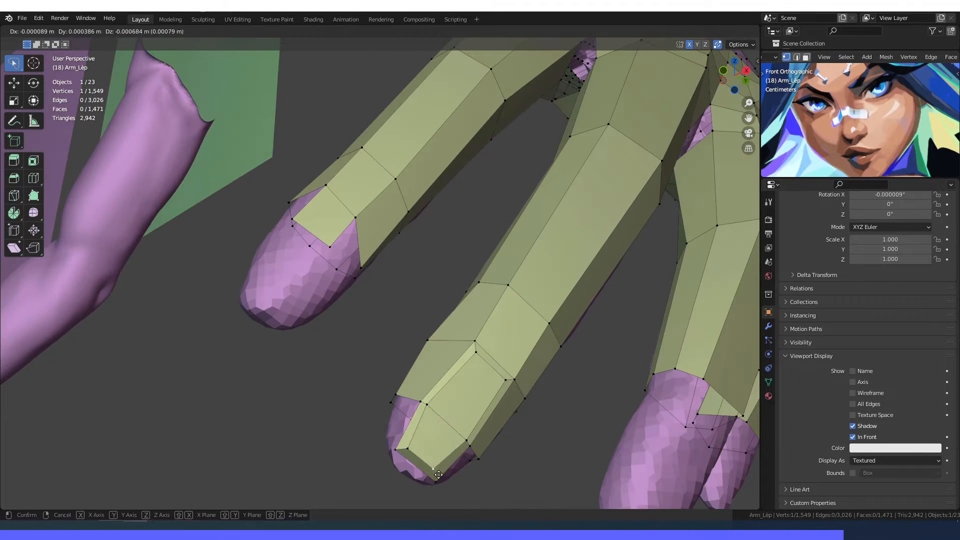
left_click(438, 474)
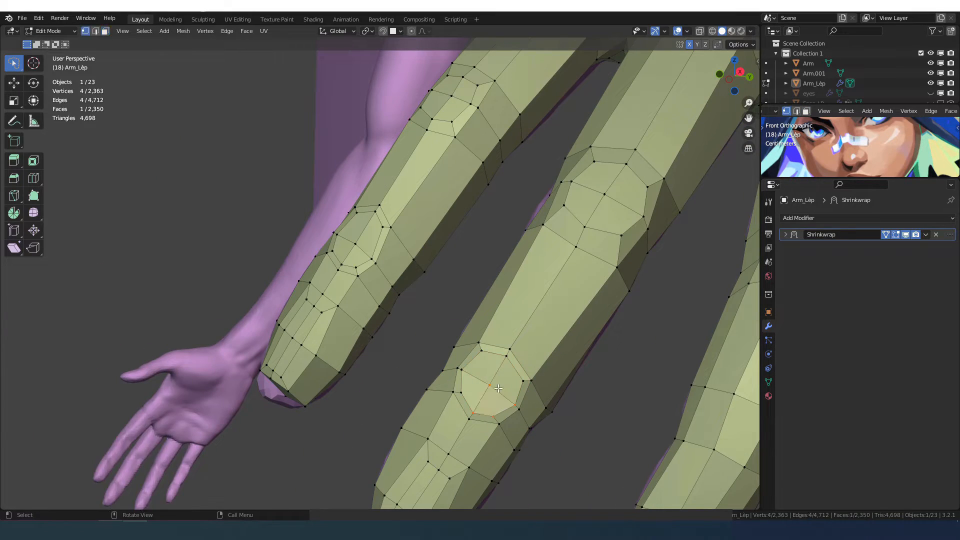
- Dissolve stray finger edges before duplicating Arm_Lp
key("g")
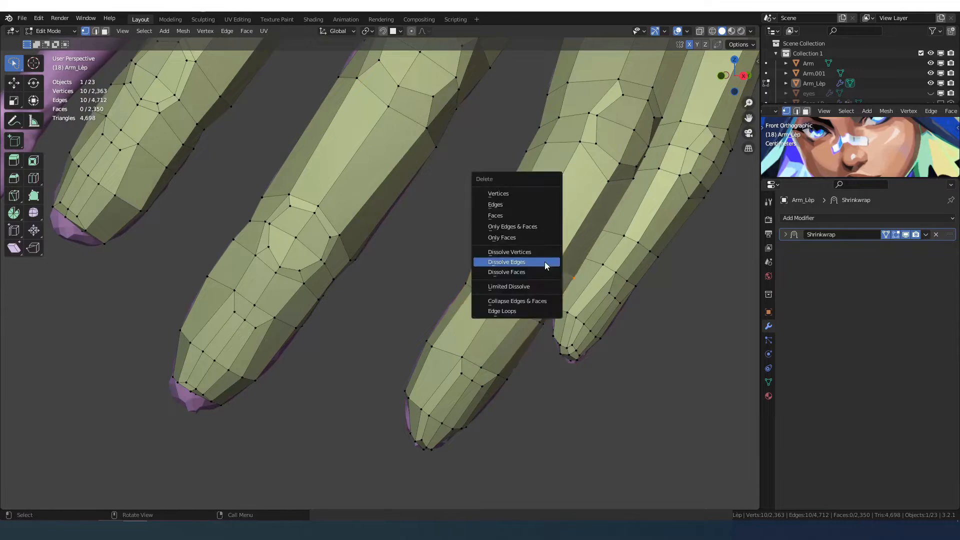
left_click(506, 261)
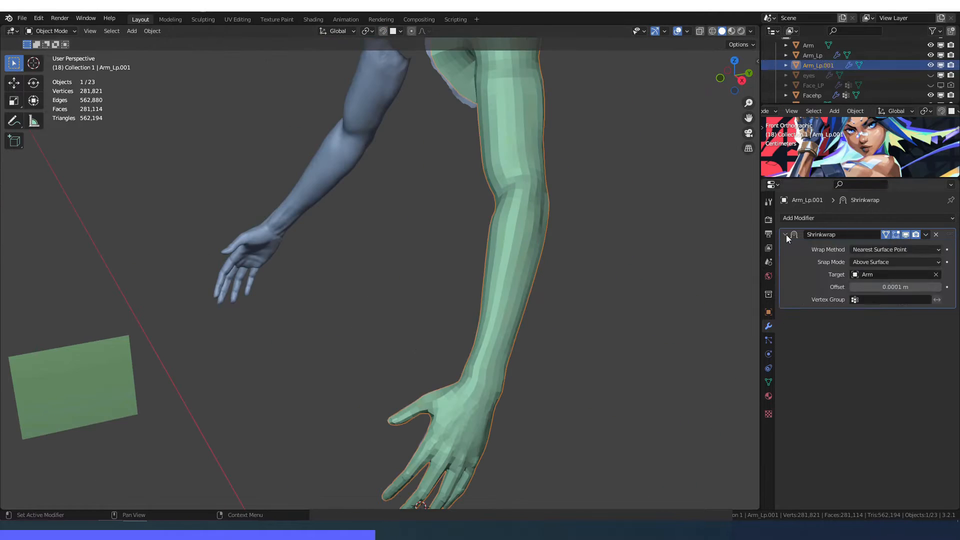
- Hide Arm_Lp and give Arm_Lp.001 a Subdivision Surface over its shrinkwrap
left_click(812, 56)
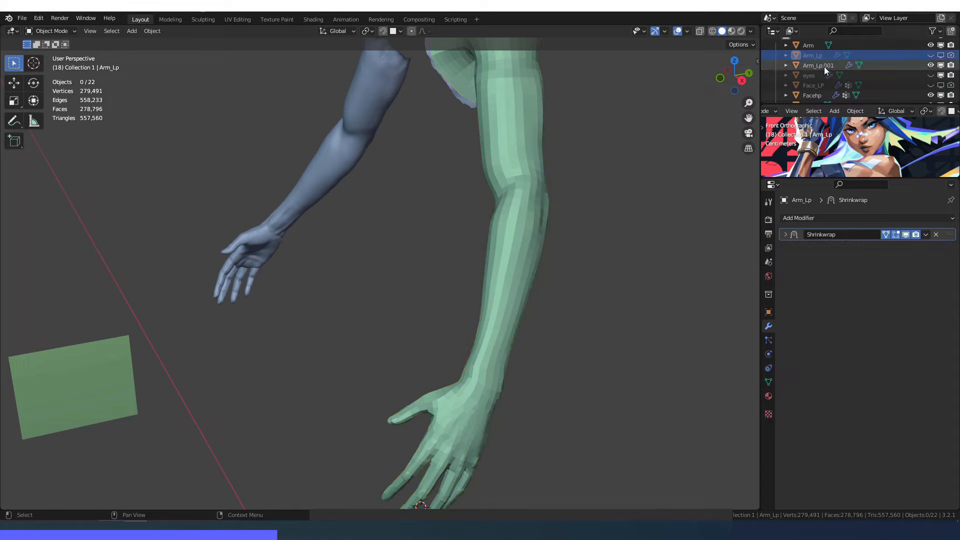
left_click(818, 66)
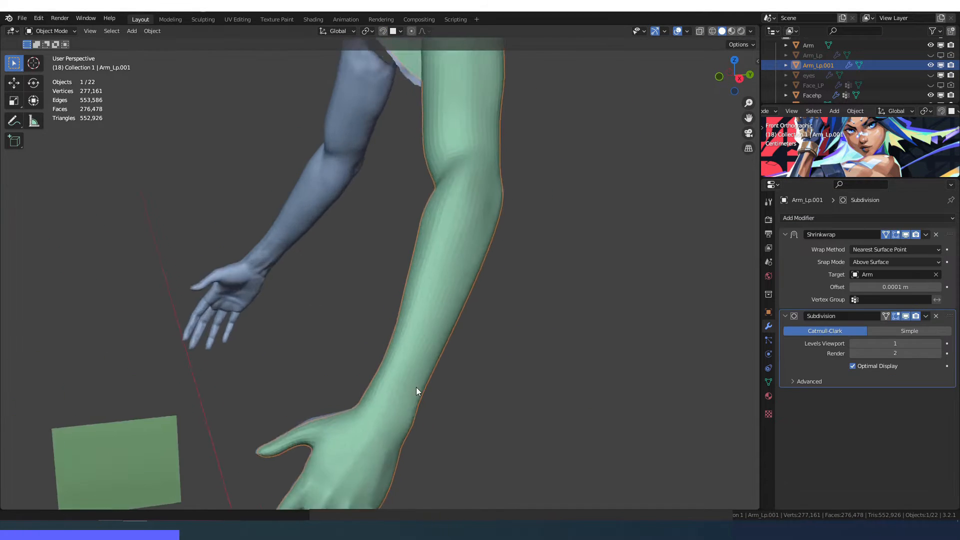
left_click(51, 31)
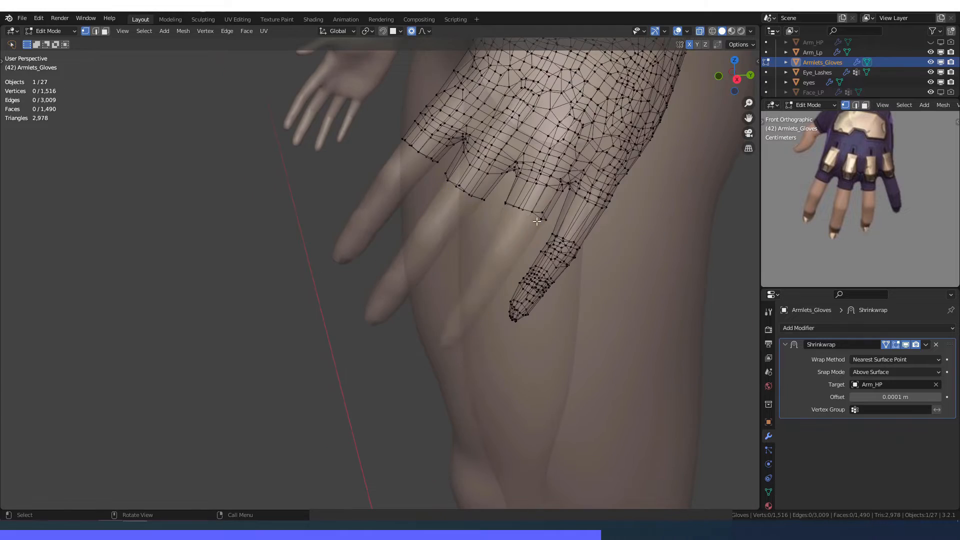
- Toggle out of and back into editing on Armlets_Gloves around applying its shrinkwrap
key("Tab")
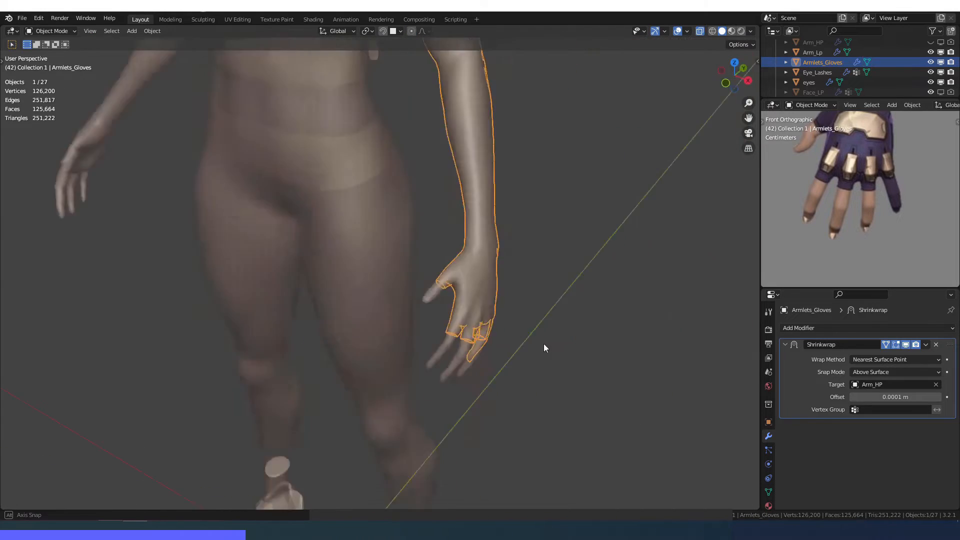
key("Tab")
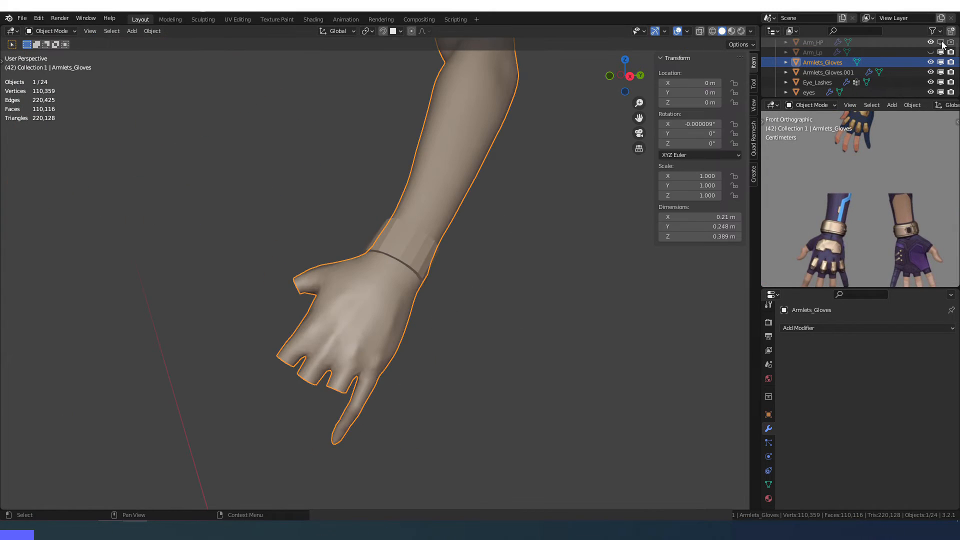
- Delete a band of forearm faces above the bracelet from the glove mesh
key("Tab")
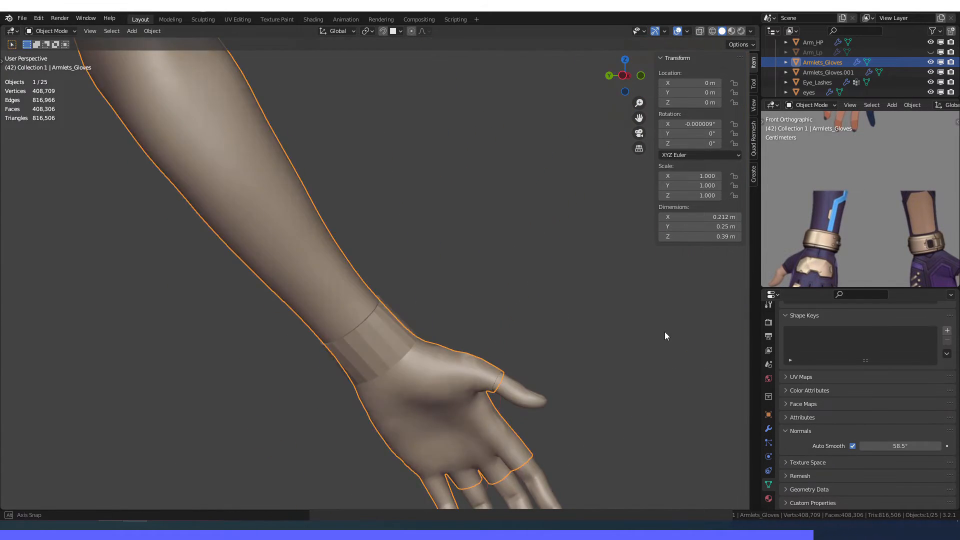
key("Tab")
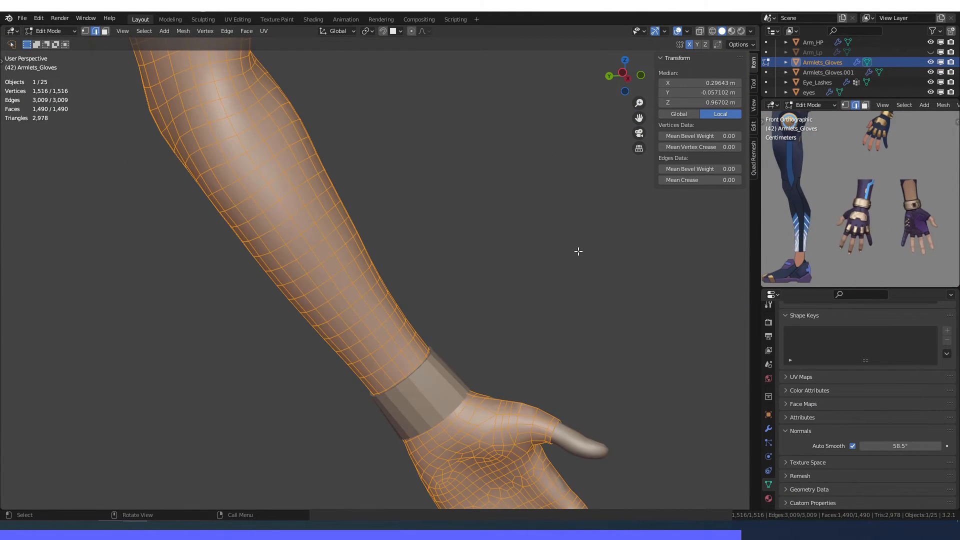
left_click(380, 276)
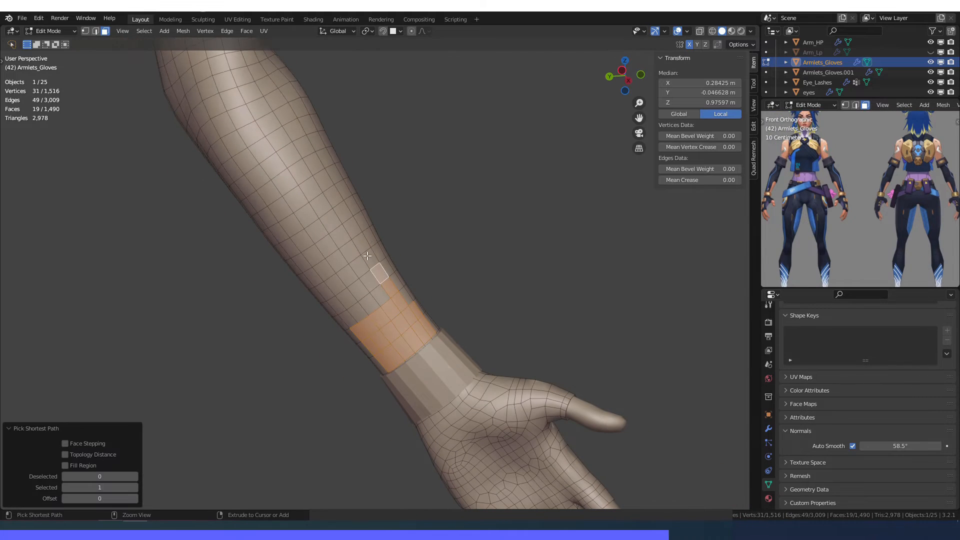
key("x")
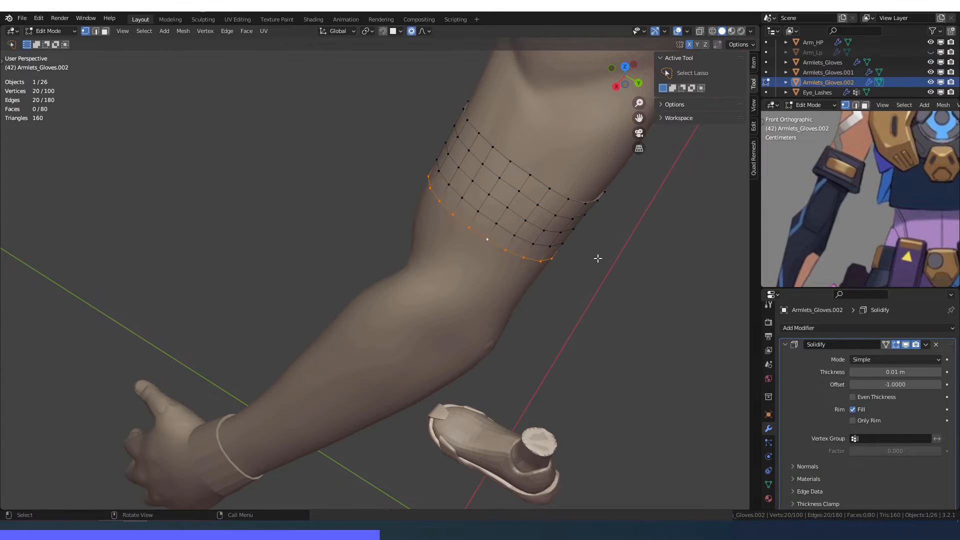
- Scale the armlet loop outward to fit the upper arm and review it
key("s")
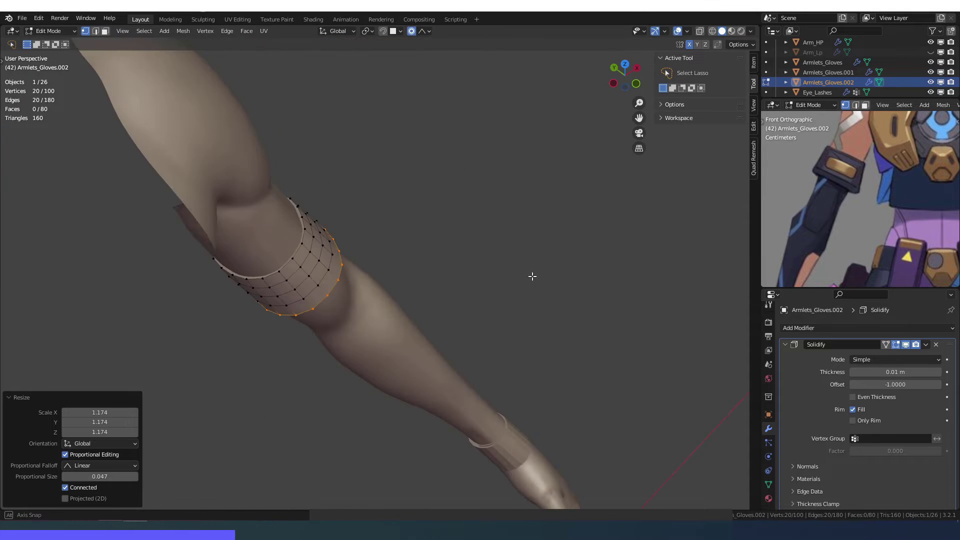
key("Tab")
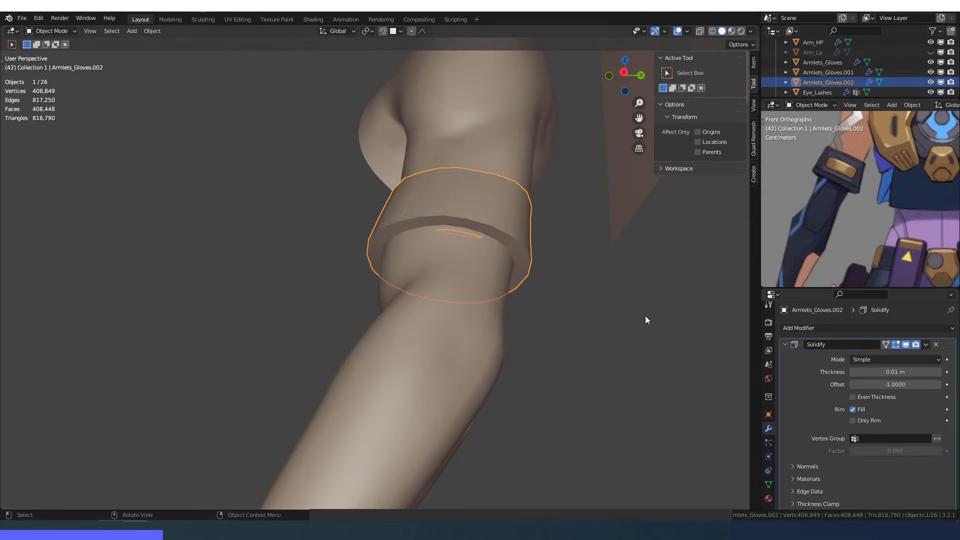
key("Tab")
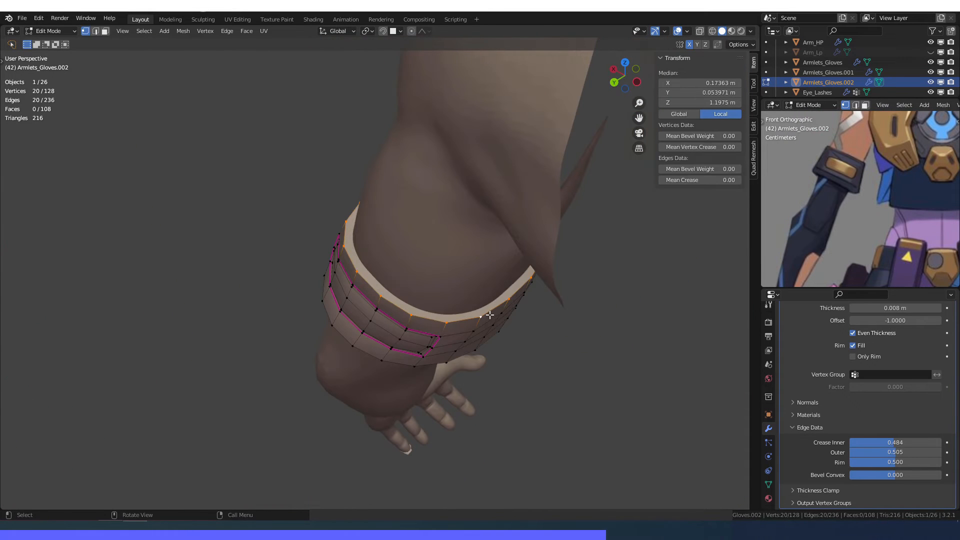
- Leave the bracelet, select the Armlets_Gloves object and enter editing on it
key("Tab")
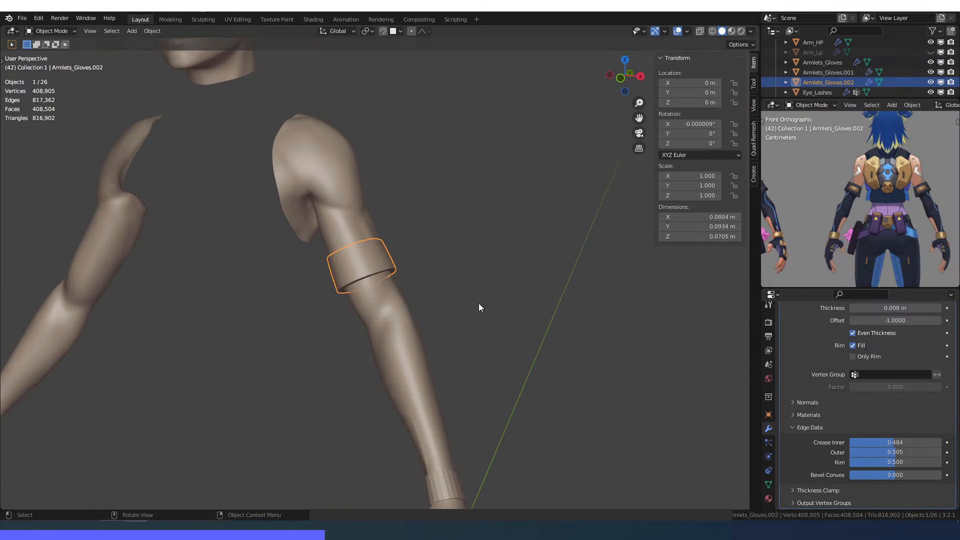
left_click(822, 62)
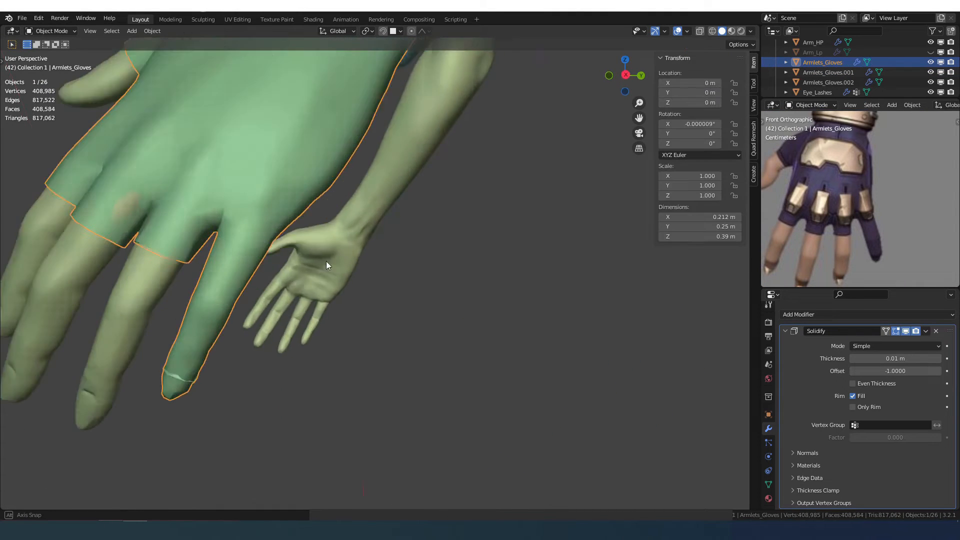
key("Tab")
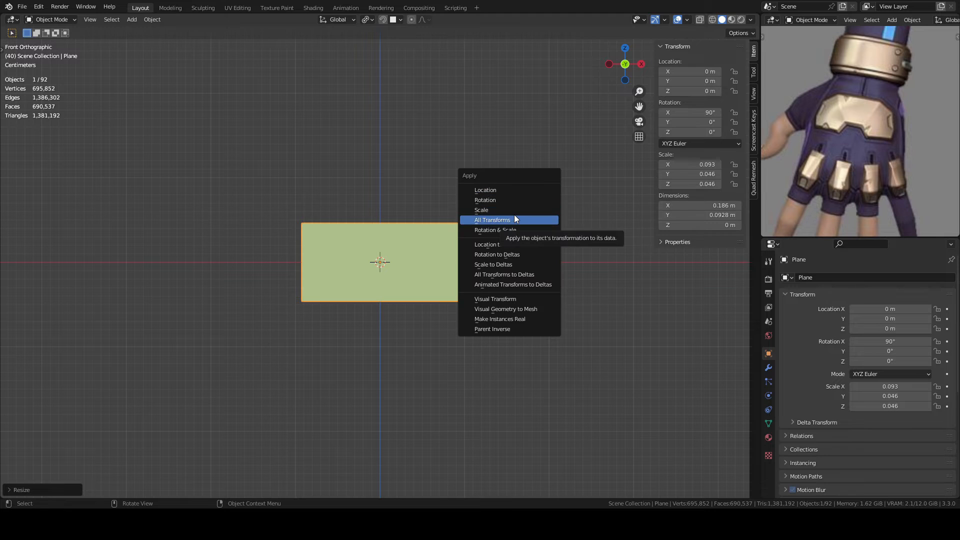
- Apply All Transforms to the plate plane and start adding a modifier to it
left_click(492, 220)
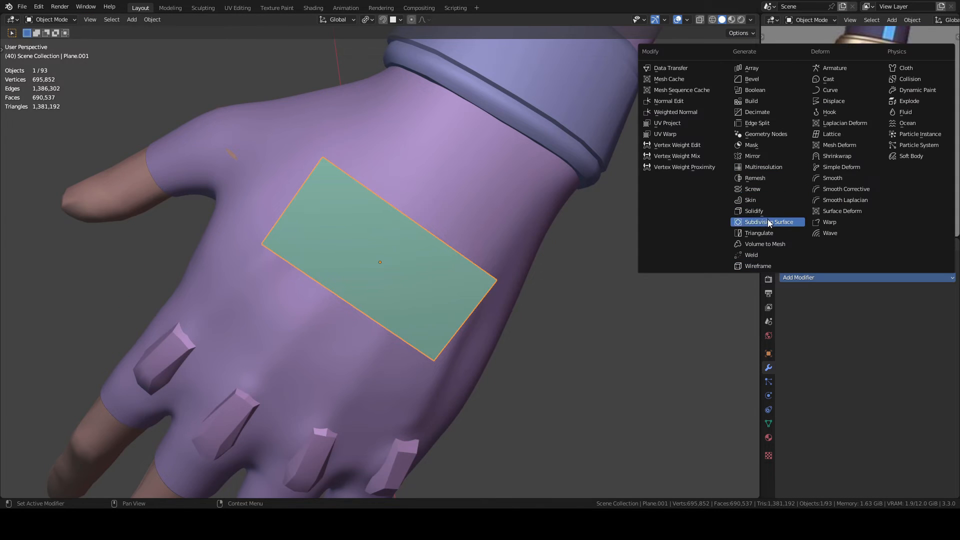
left_click(836, 156)
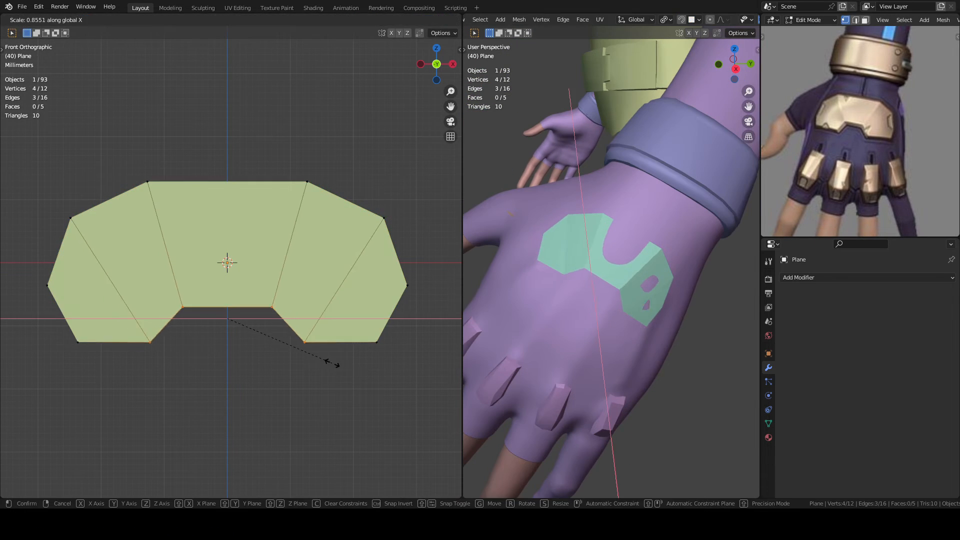
- Confirm the plate outline resize and add a Solidify thickness of -0.002 m
left_click(798, 277)
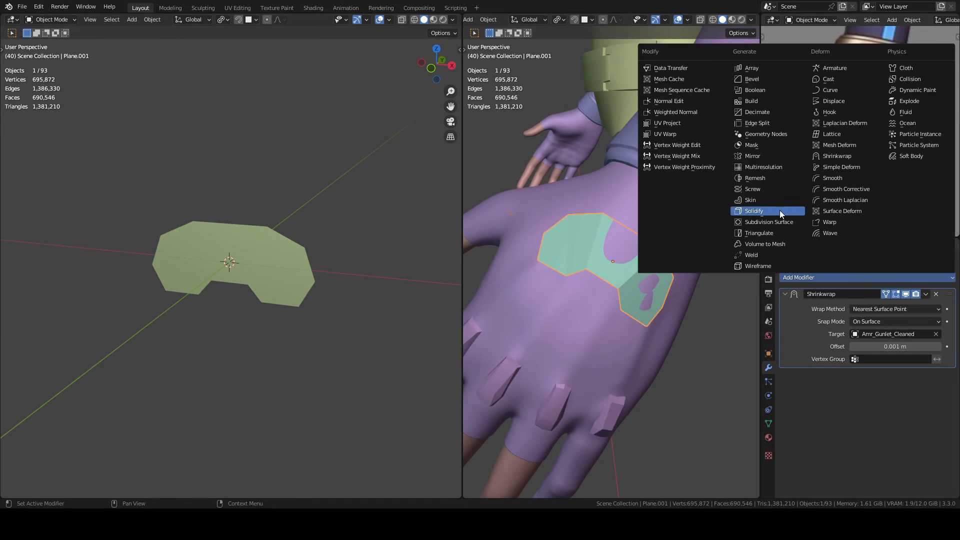
left_click(755, 211)
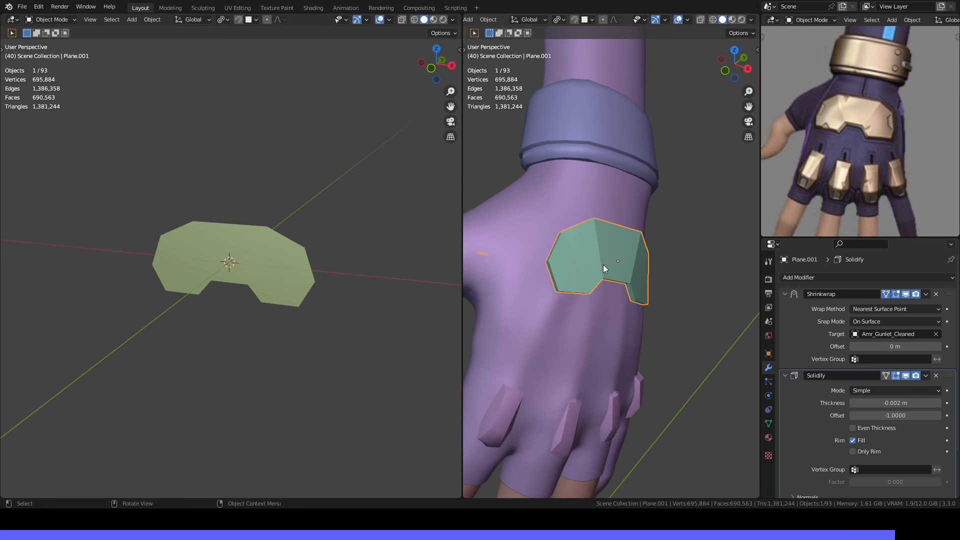
- Crease the plate's corner vertices to 1 and convert it with its modifiers to a mesh
key("Tab")
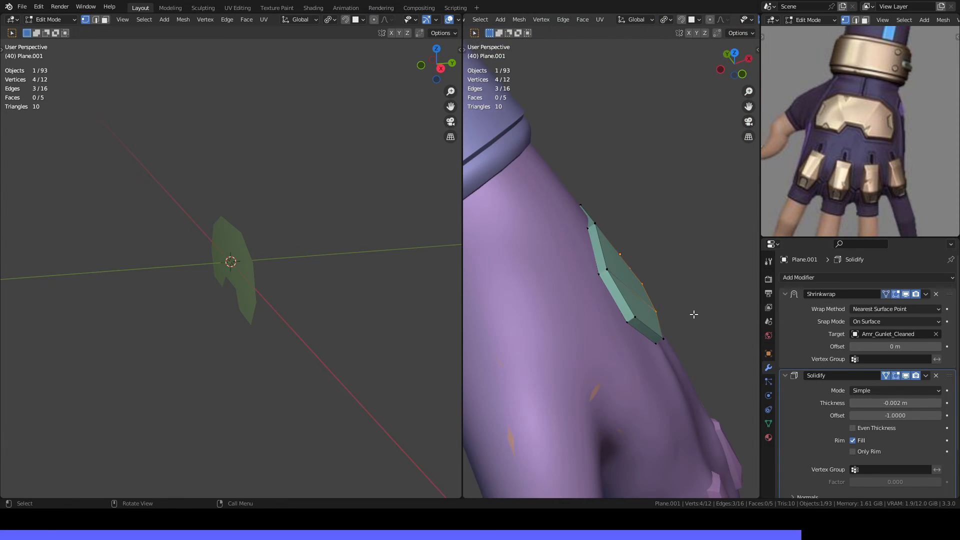
left_click(786, 293)
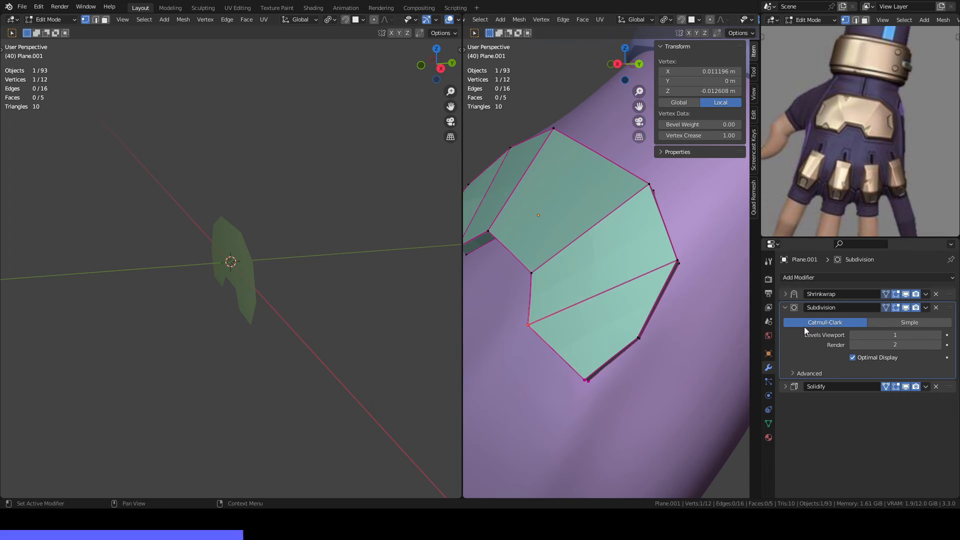
key("Tab")
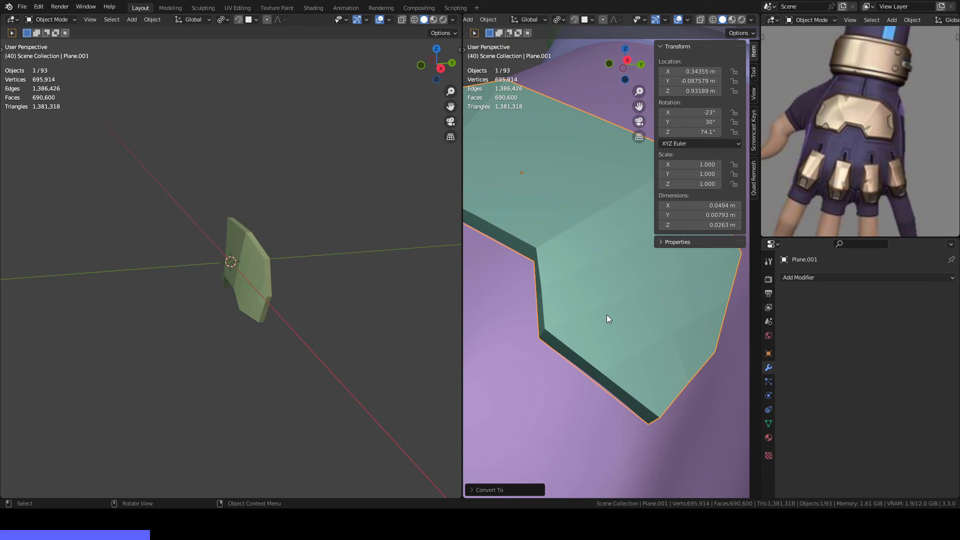
- Isolate the baked plate and tidy its mesh into broad quad faces with a thick rim
key("Tab")
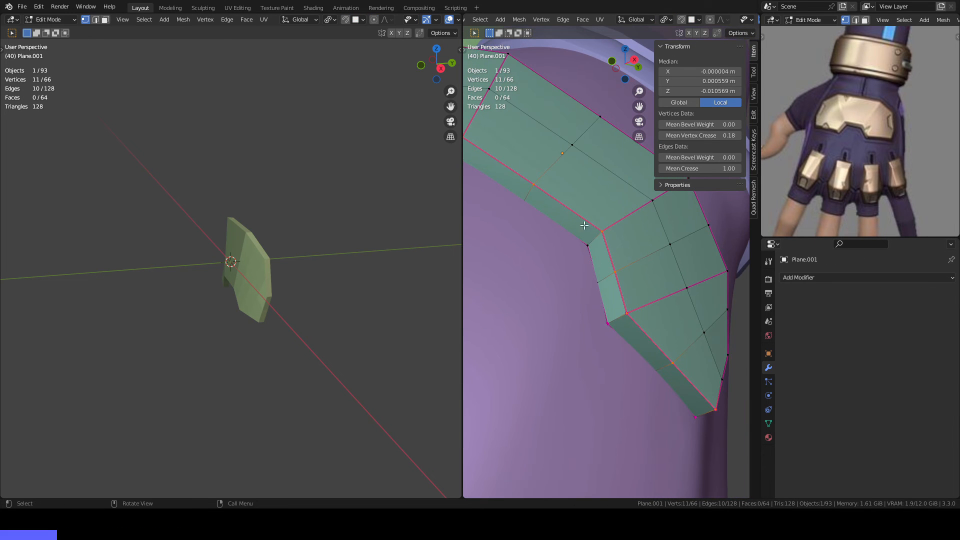
key("Ctrl+B")
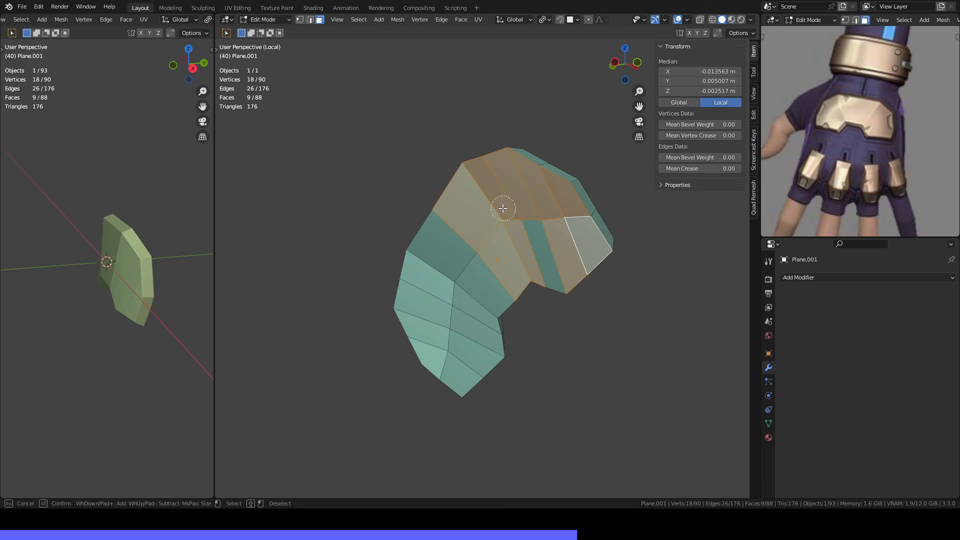
key("Tab")
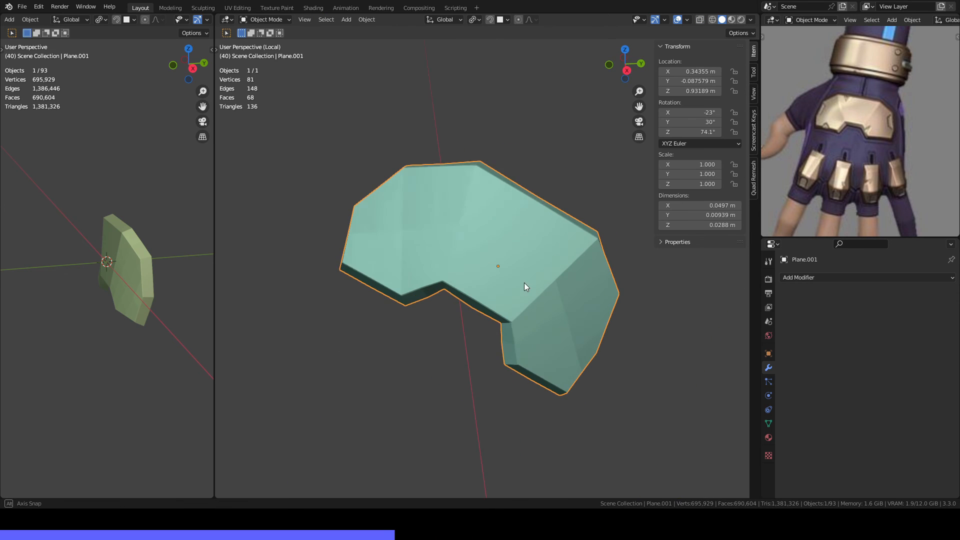
key("Tab")
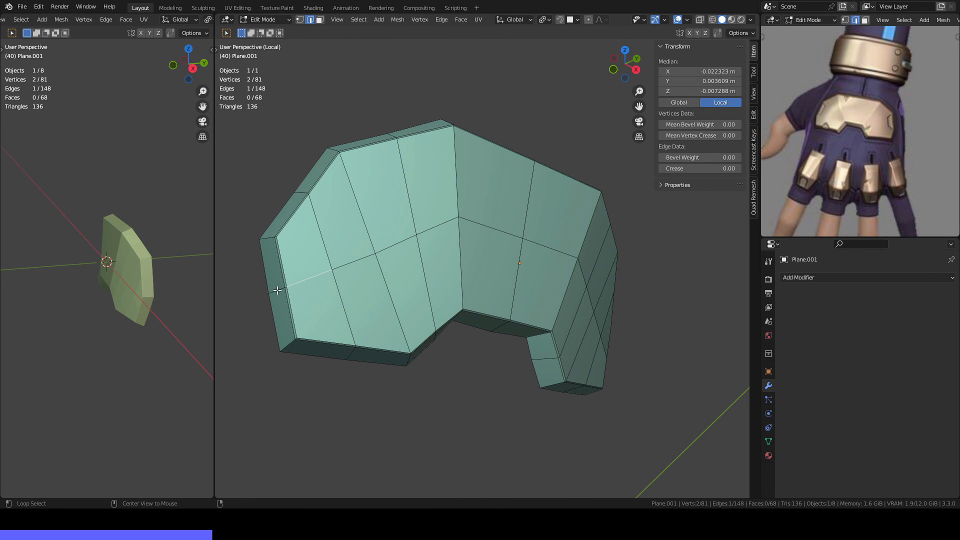